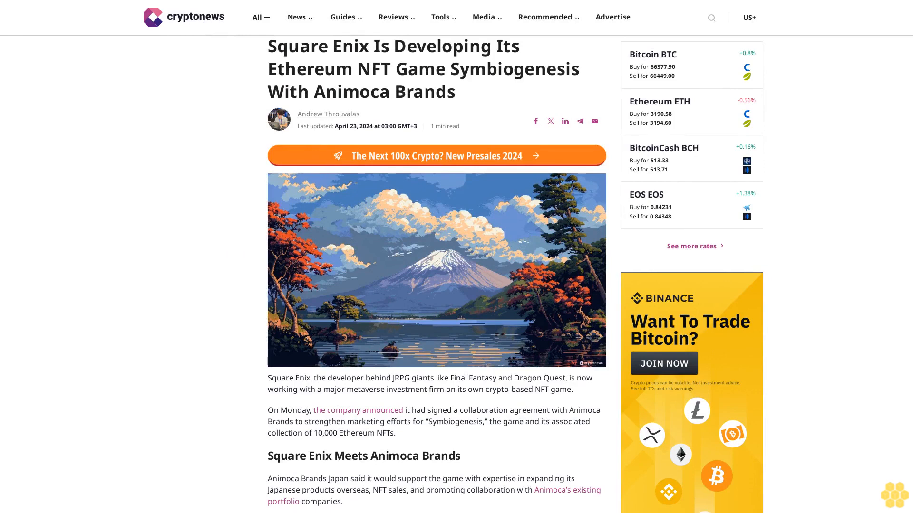
pyautogui.scroll(-3)
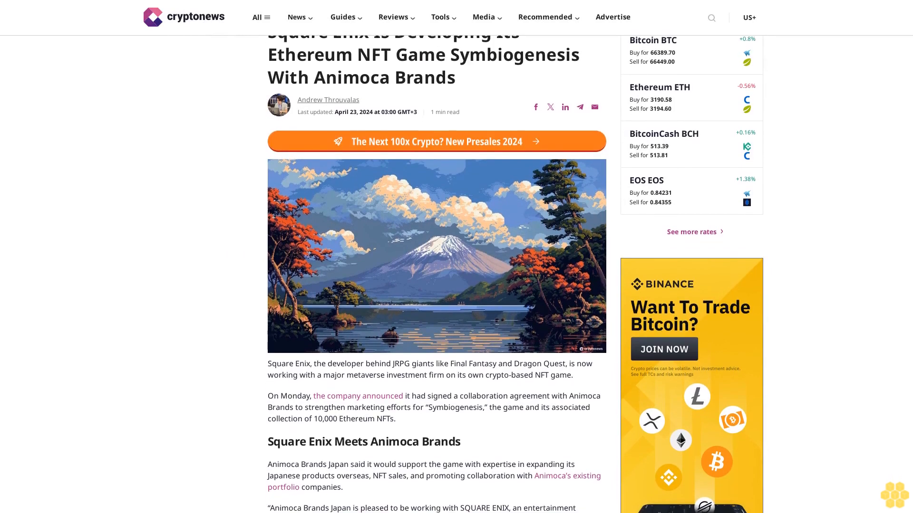
pyautogui.scroll(-3)
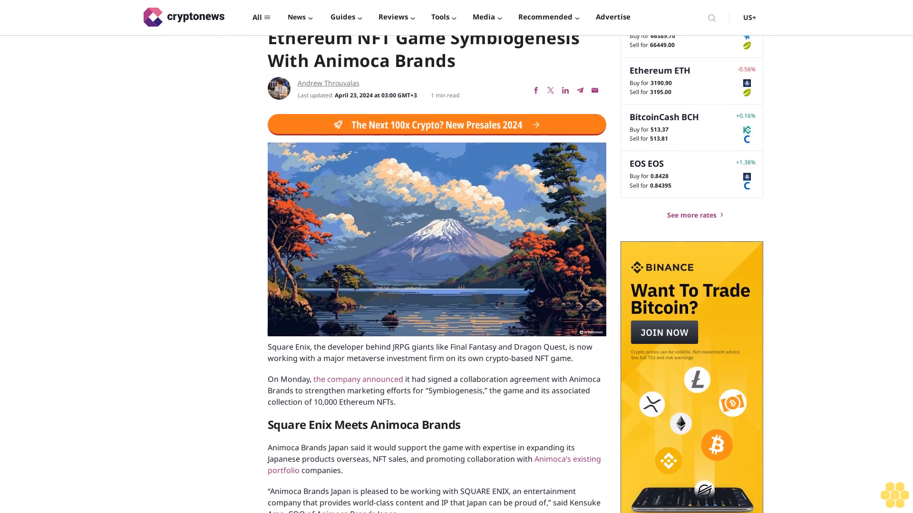
pyautogui.scroll(-3)
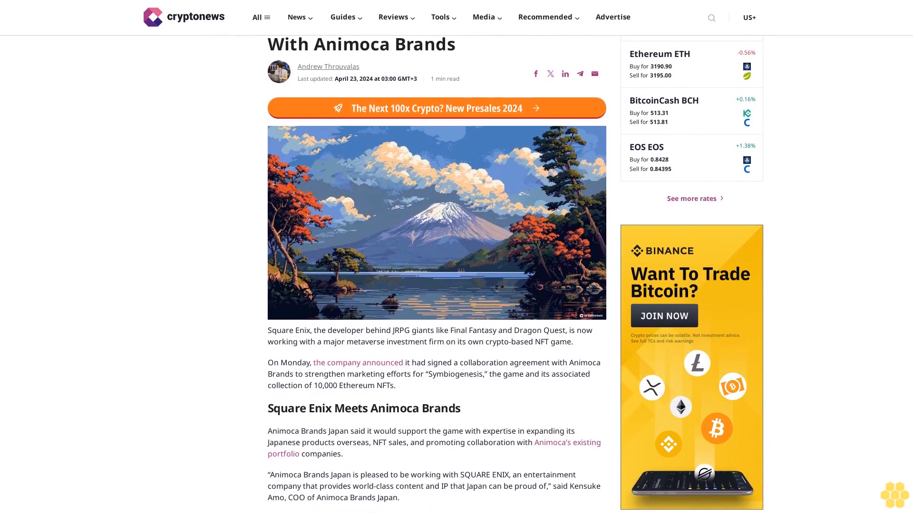
pyautogui.scroll(-3)
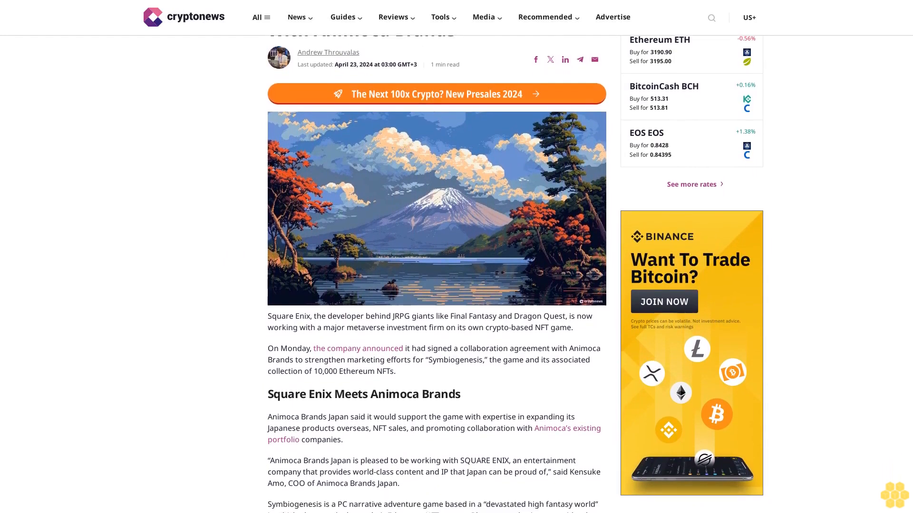
pyautogui.scroll(-3)
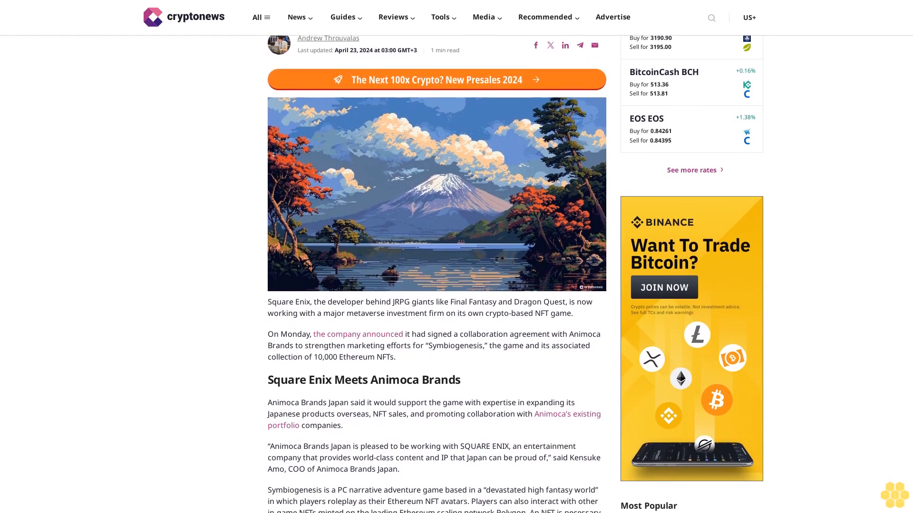
pyautogui.scroll(-3)
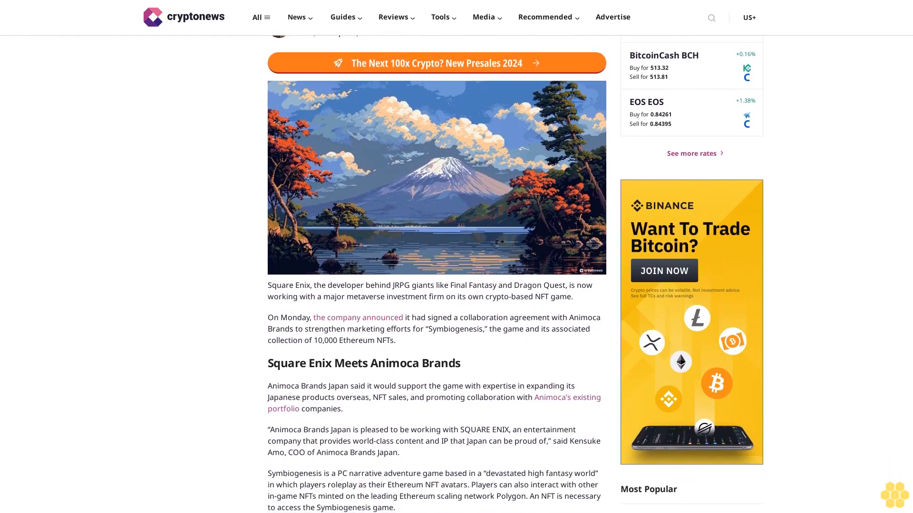
pyautogui.scroll(-3)
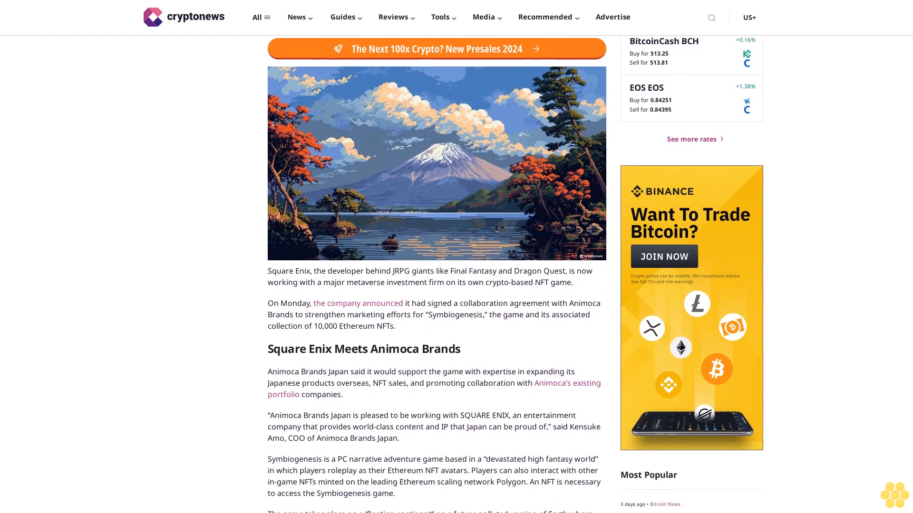
pyautogui.scroll(-3)
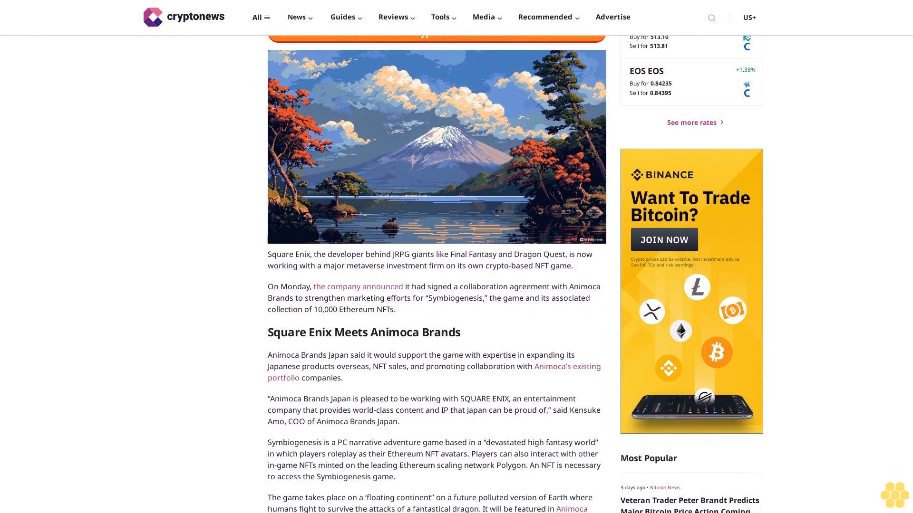
pyautogui.scroll(-3)
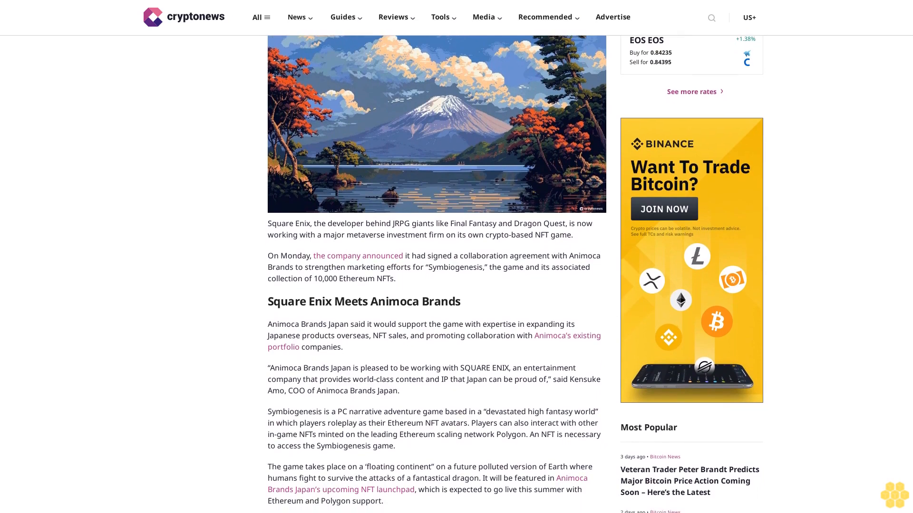
pyautogui.scroll(-3)
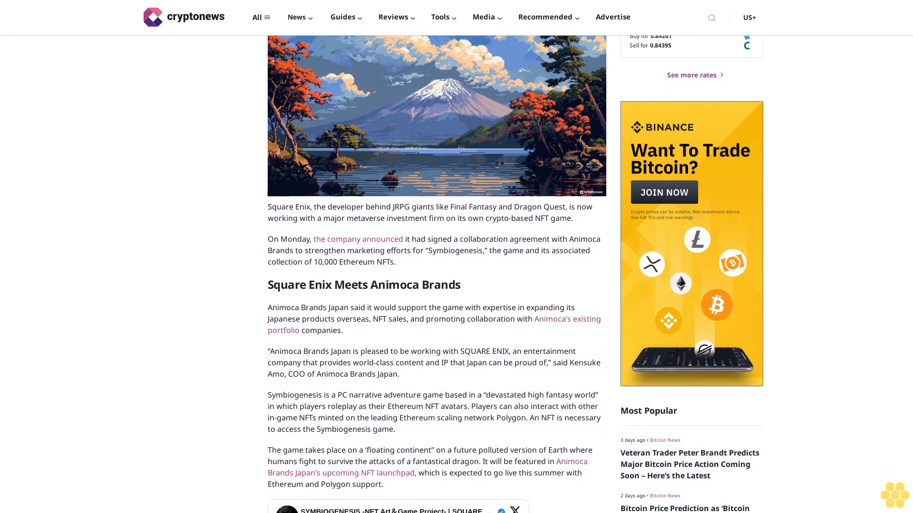
pyautogui.scroll(-3)
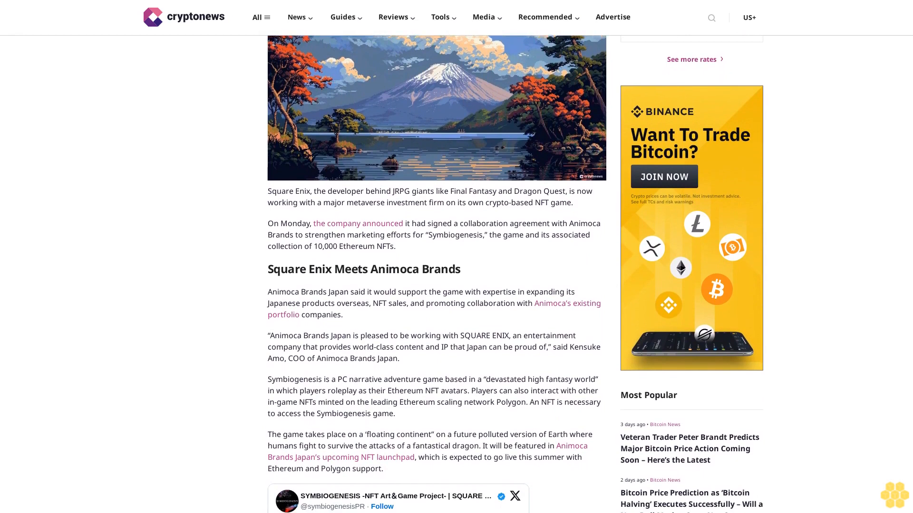
pyautogui.scroll(-3)
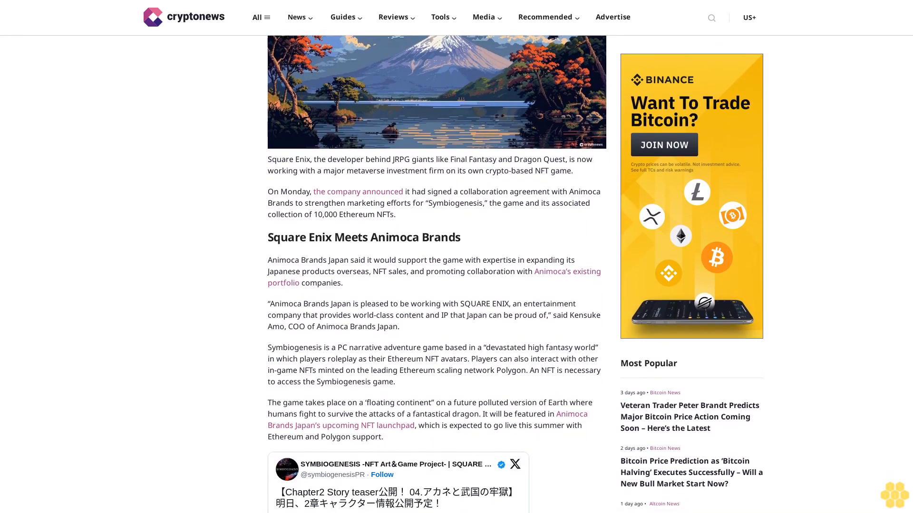
pyautogui.scroll(-3)
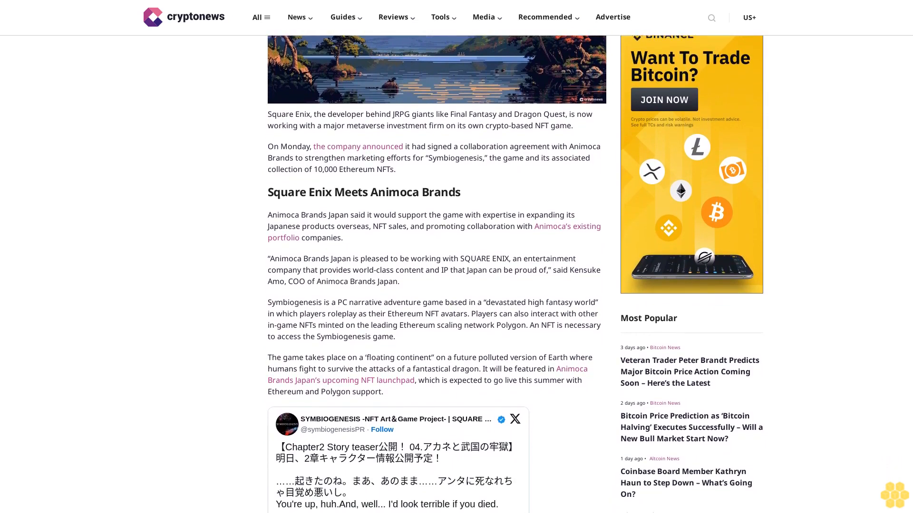
pyautogui.scroll(-3)
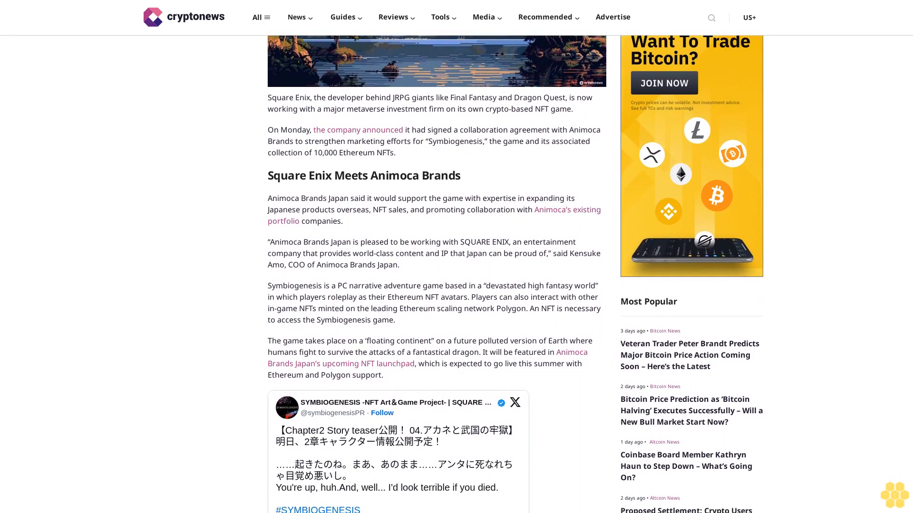
pyautogui.scroll(-3)
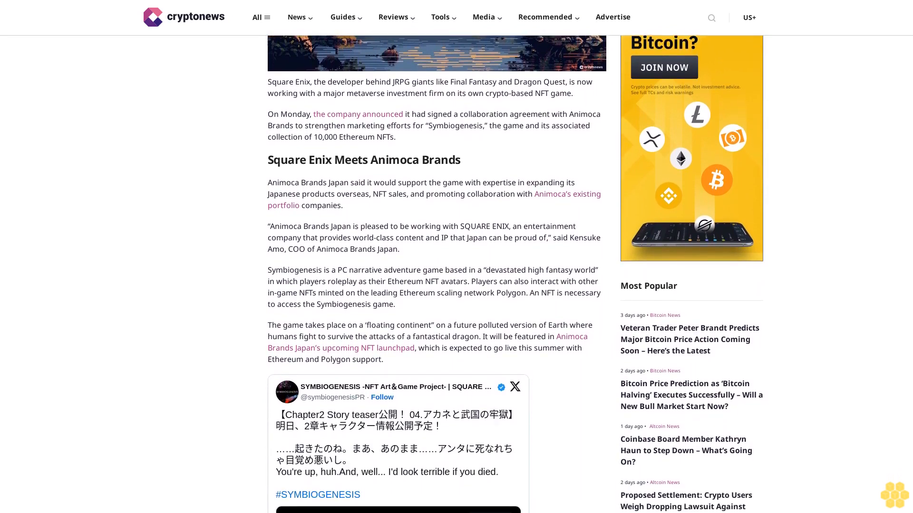
pyautogui.scroll(-3)
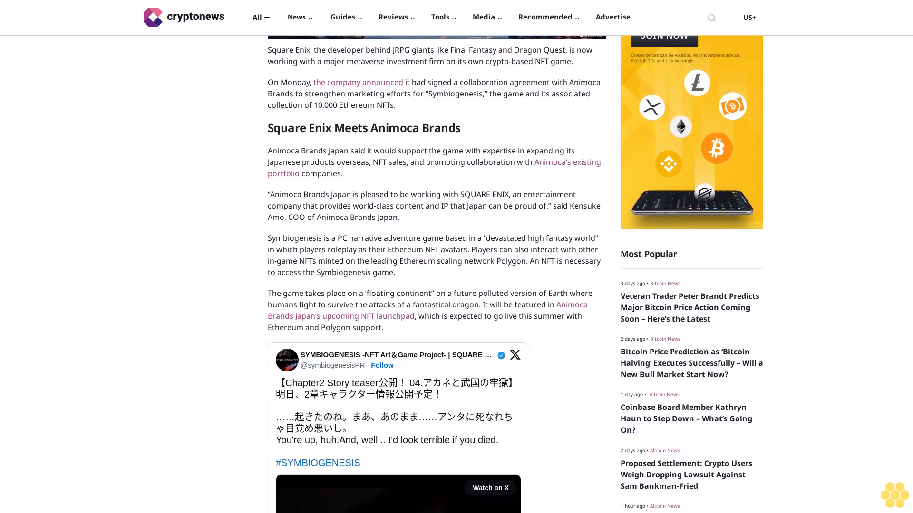
pyautogui.scroll(-3)
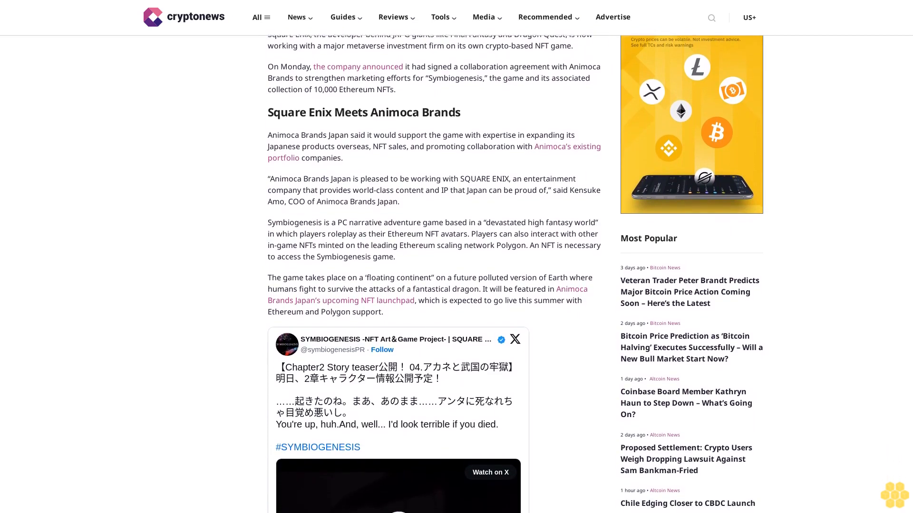
pyautogui.scroll(-3)
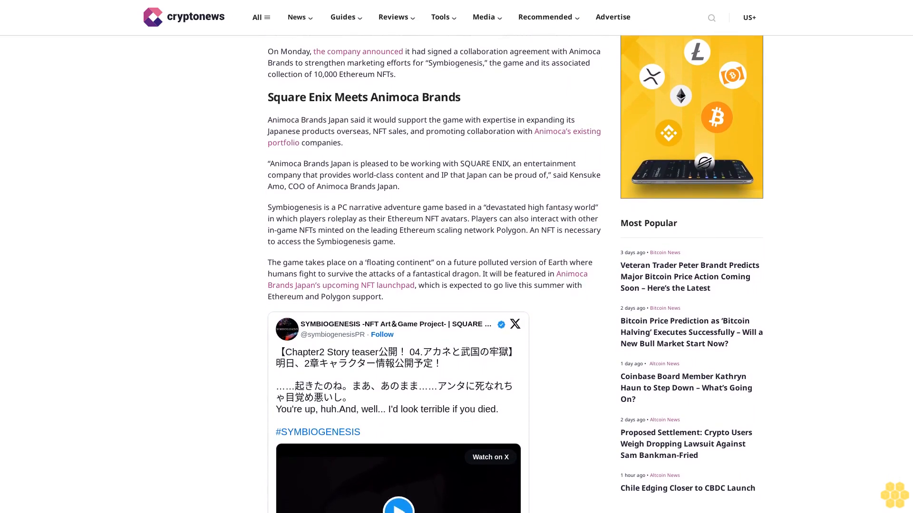
pyautogui.scroll(-3)
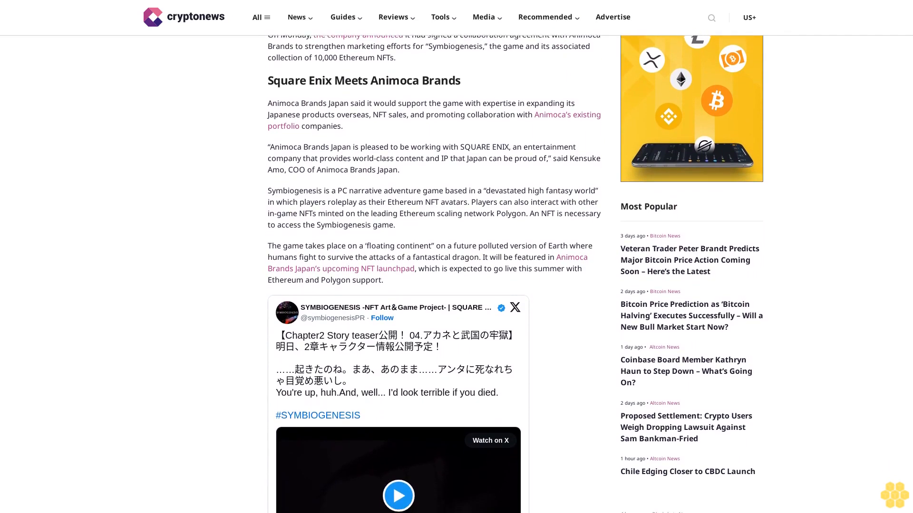
pyautogui.scroll(-3)
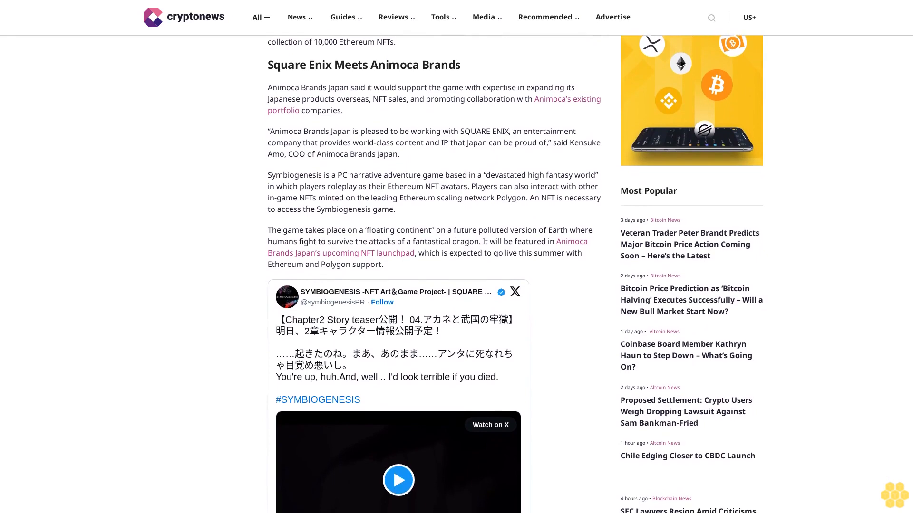
pyautogui.scroll(-3)
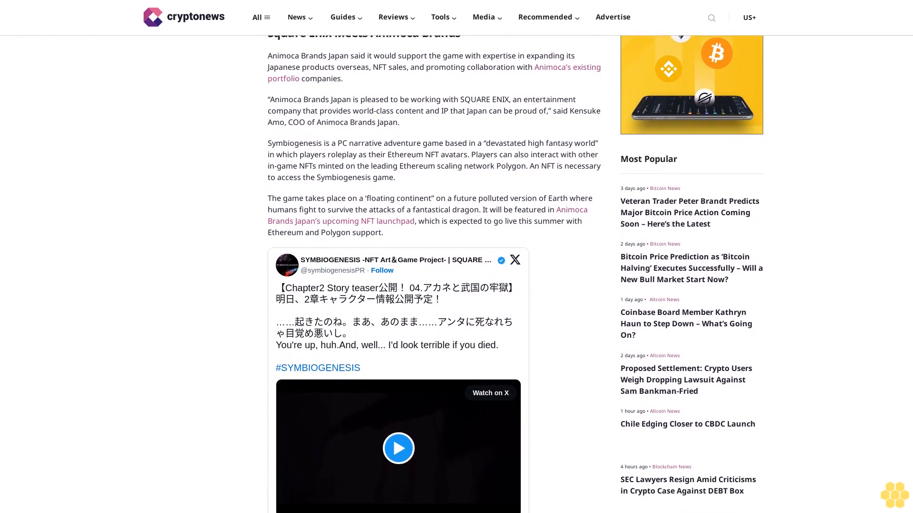
pyautogui.scroll(-3)
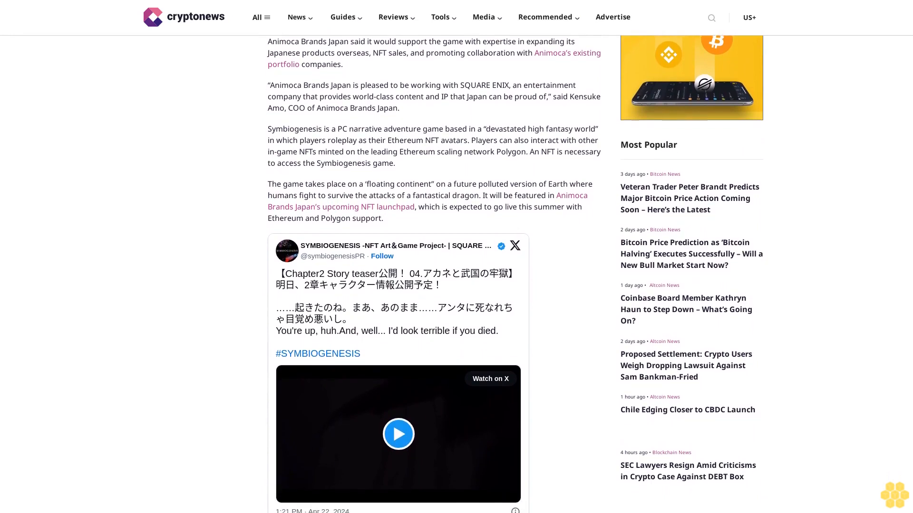
pyautogui.scroll(-3)
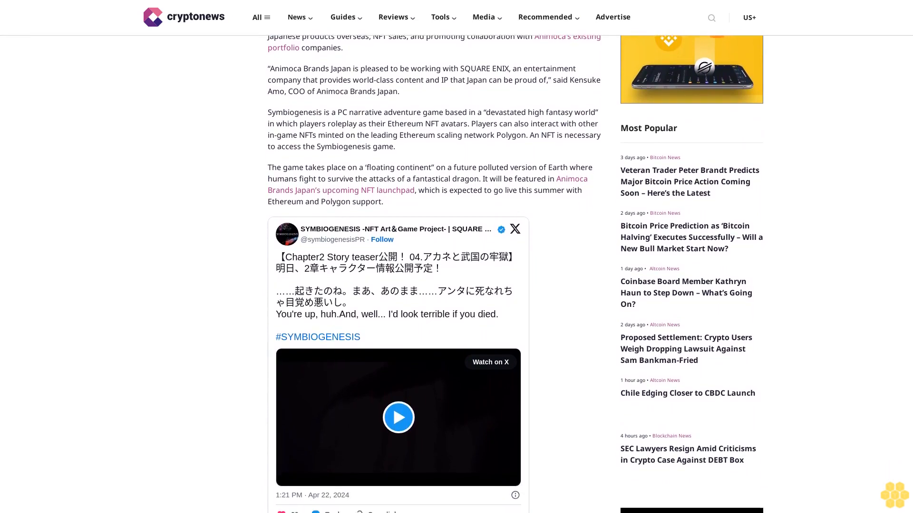
pyautogui.scroll(-3)
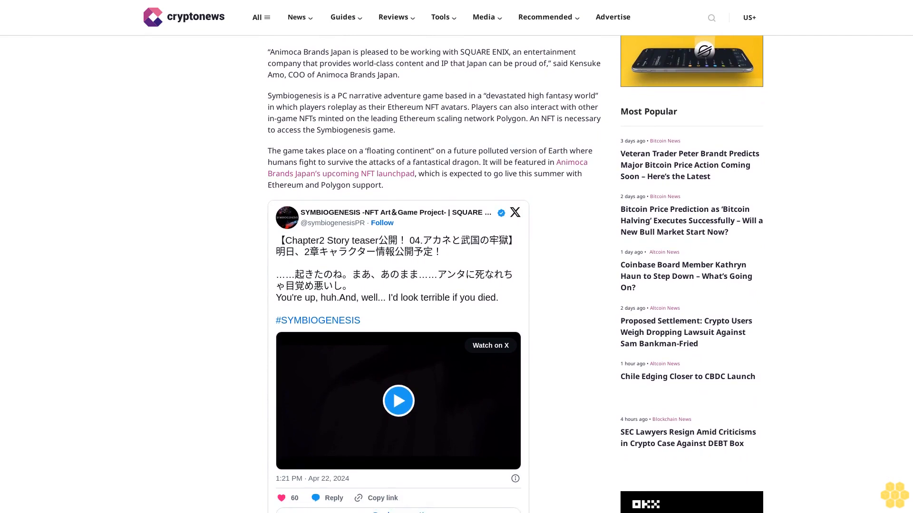
pyautogui.scroll(-3)
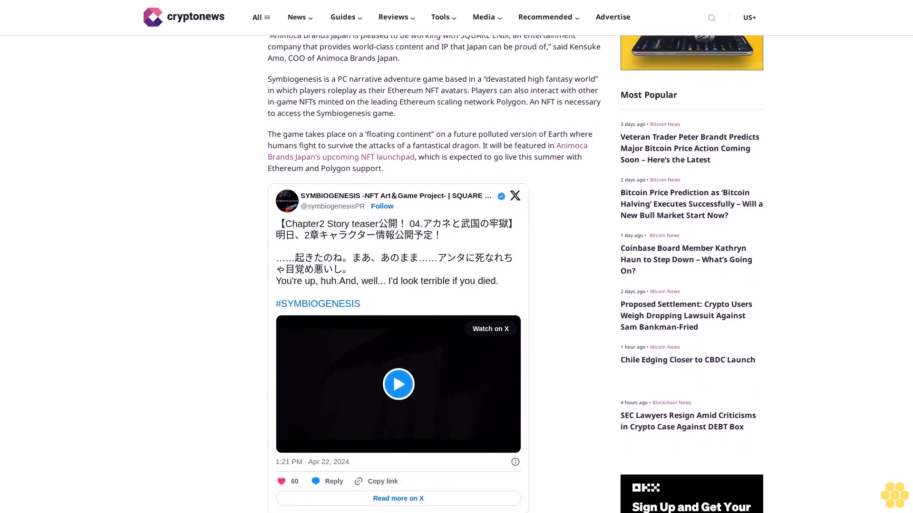
pyautogui.scroll(-3)
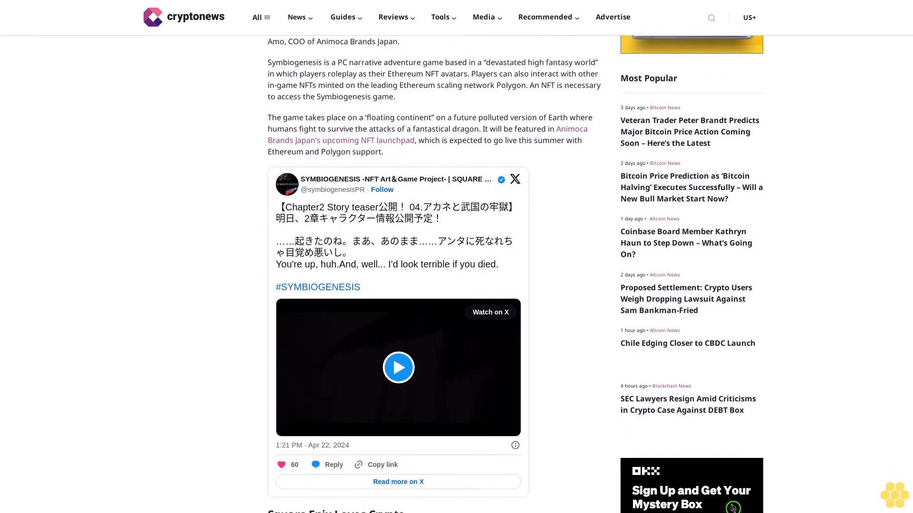
pyautogui.scroll(-3)
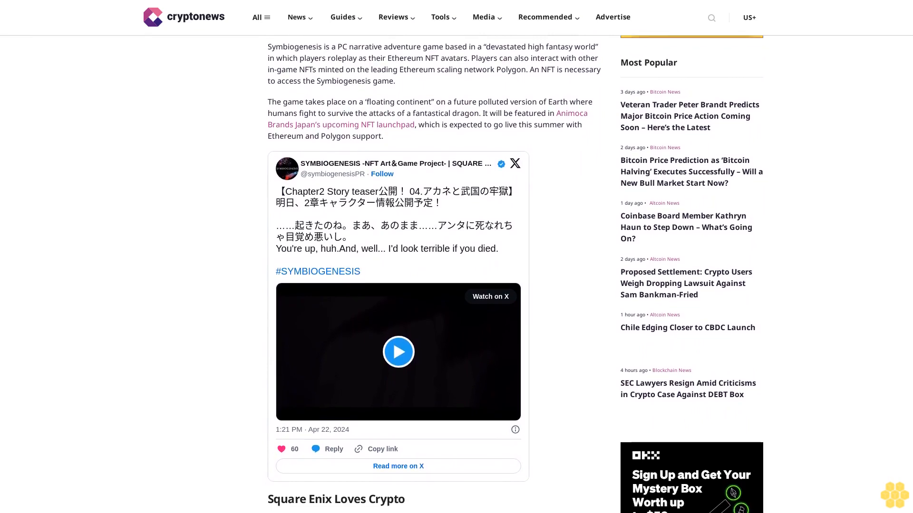
pyautogui.scroll(-3)
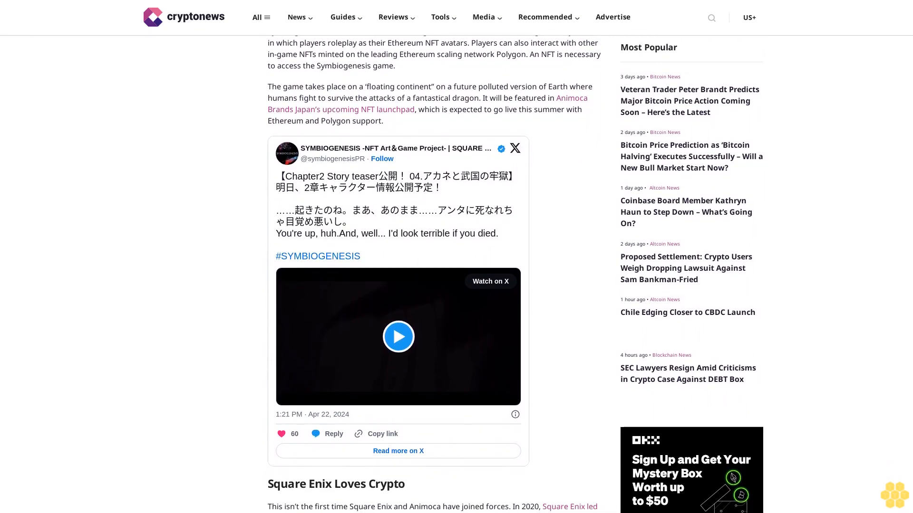
pyautogui.scroll(-3)
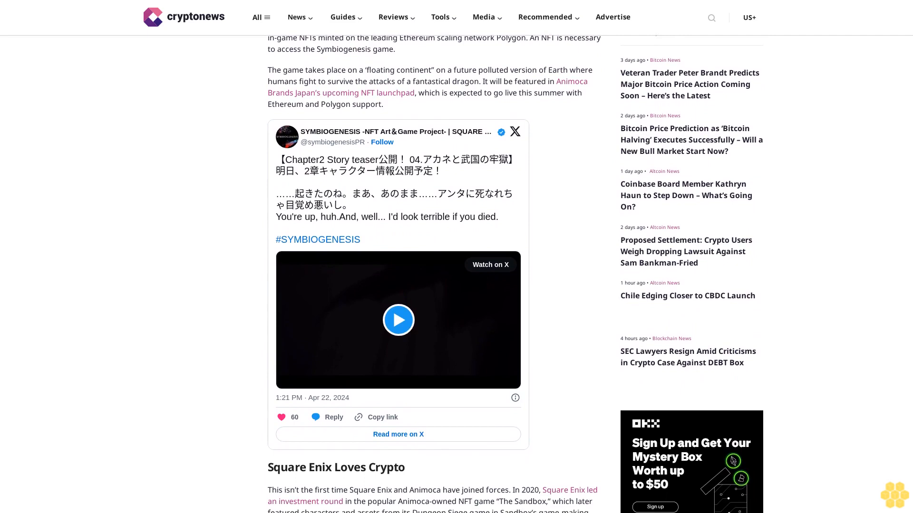
pyautogui.scroll(-3)
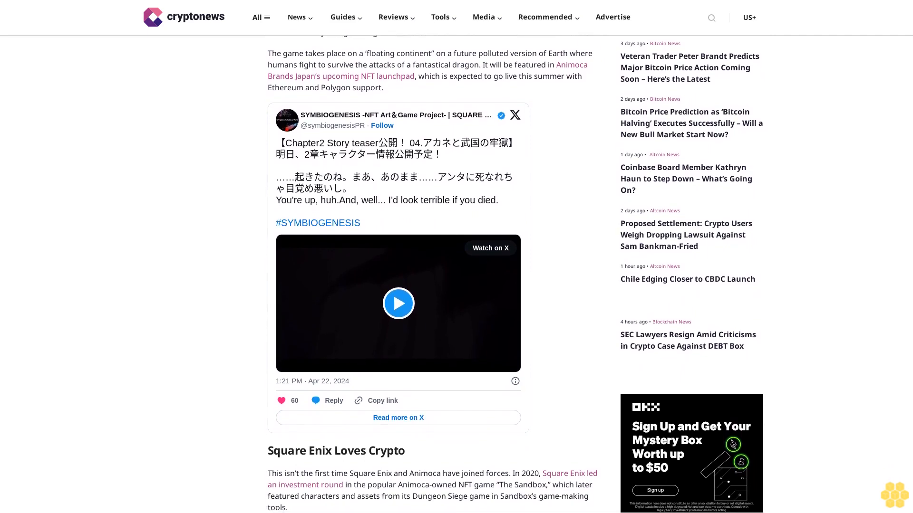
pyautogui.scroll(-3)
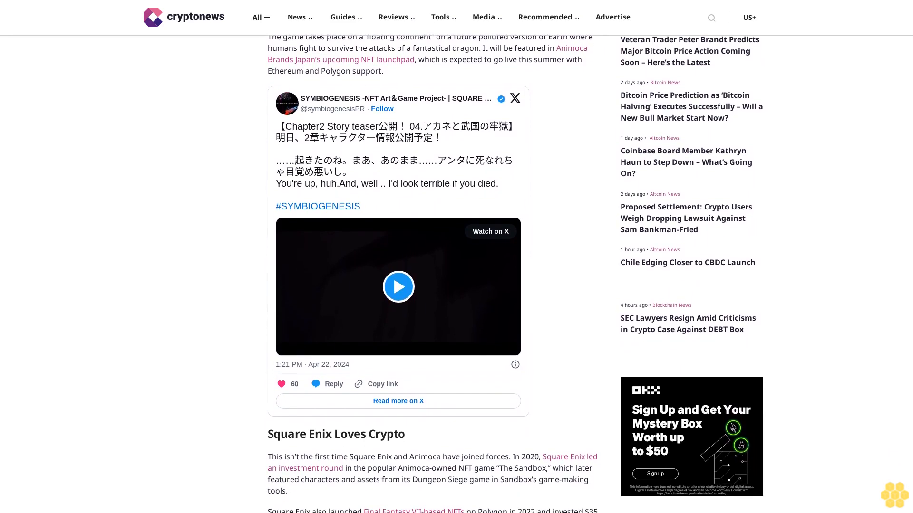
pyautogui.scroll(-3)
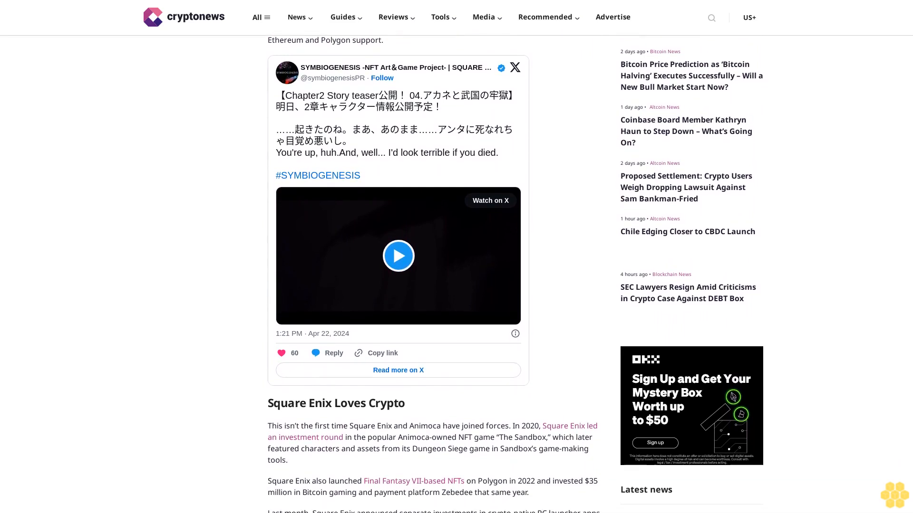
pyautogui.scroll(-3)
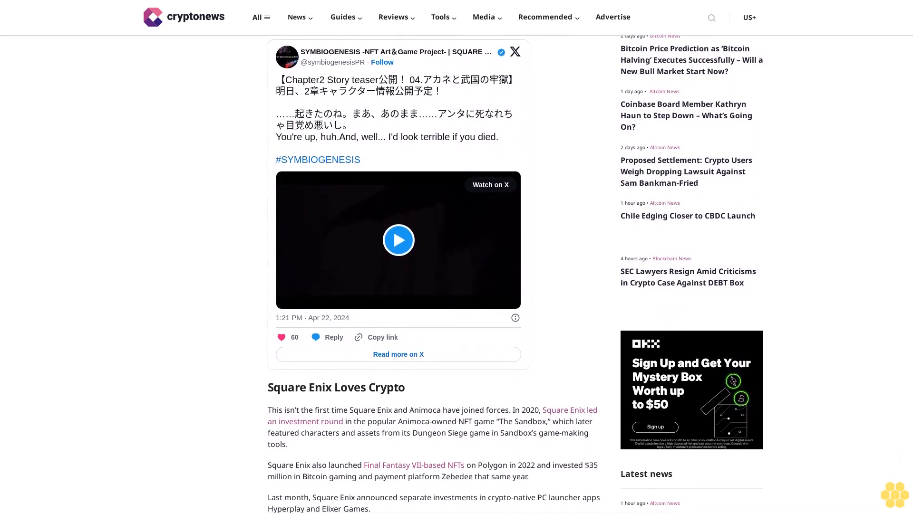
pyautogui.scroll(-3)
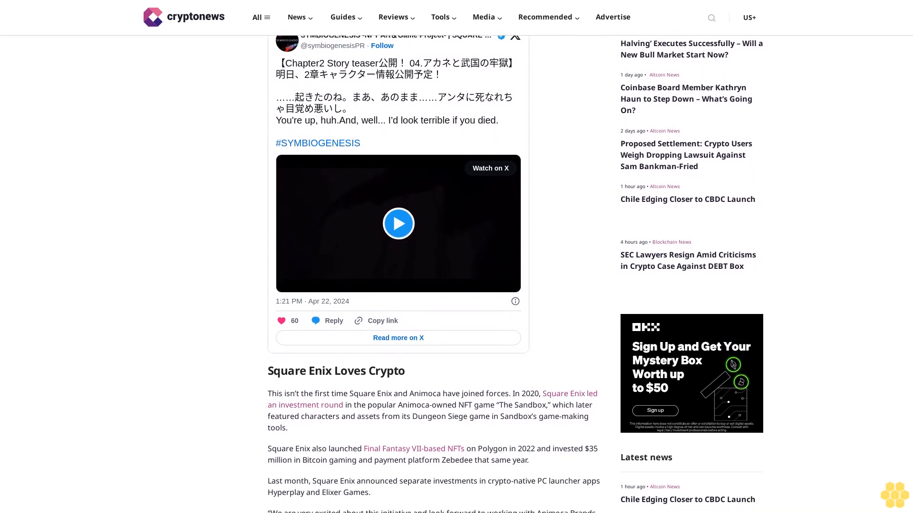
pyautogui.scroll(-3)
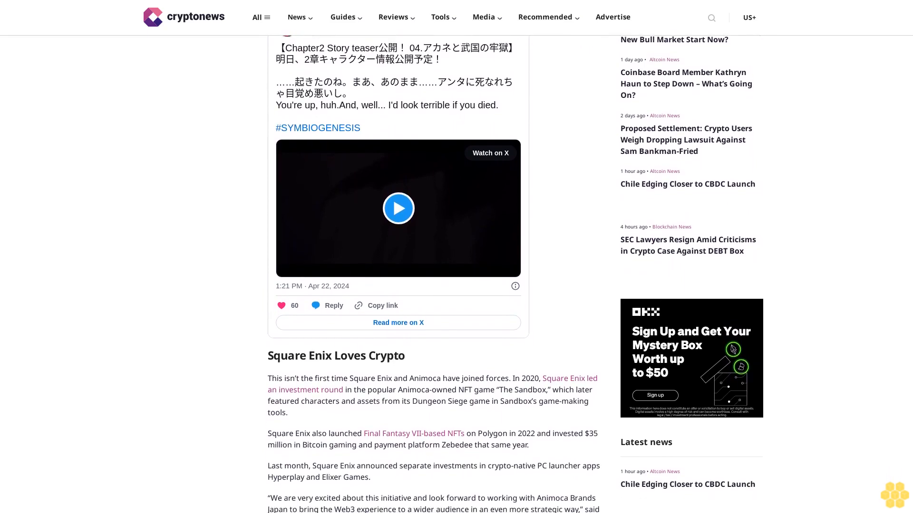
pyautogui.scroll(-3)
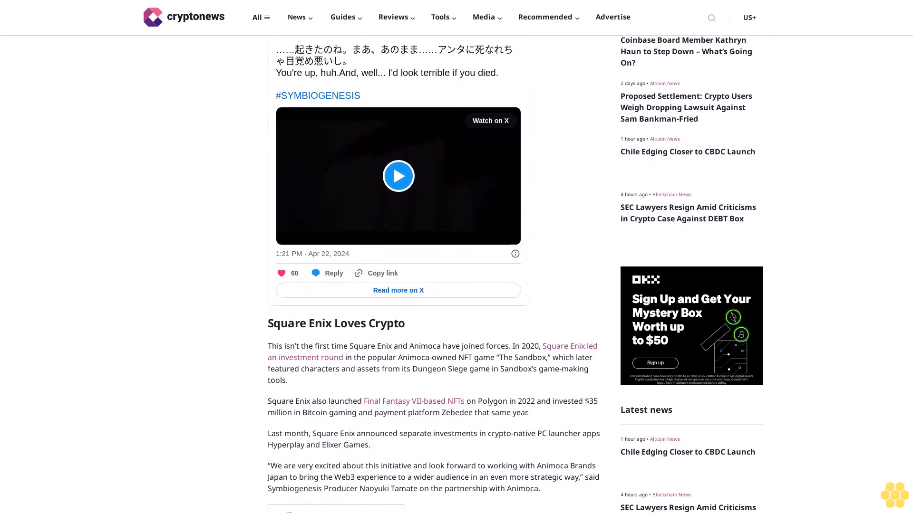
pyautogui.scroll(-3)
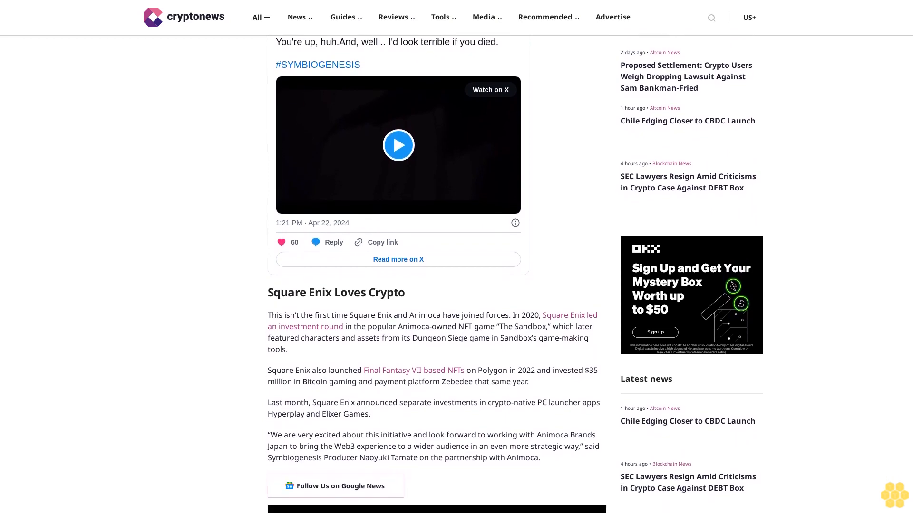
pyautogui.scroll(-3)
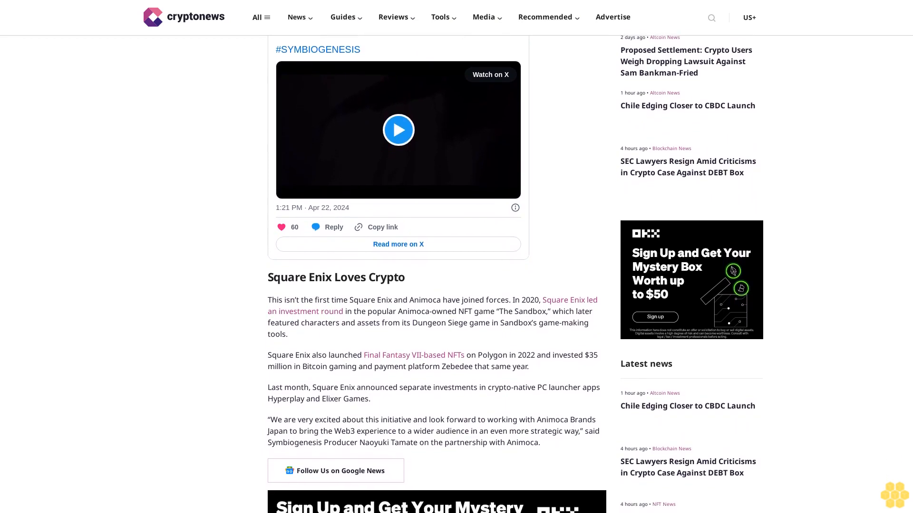
pyautogui.scroll(-3)
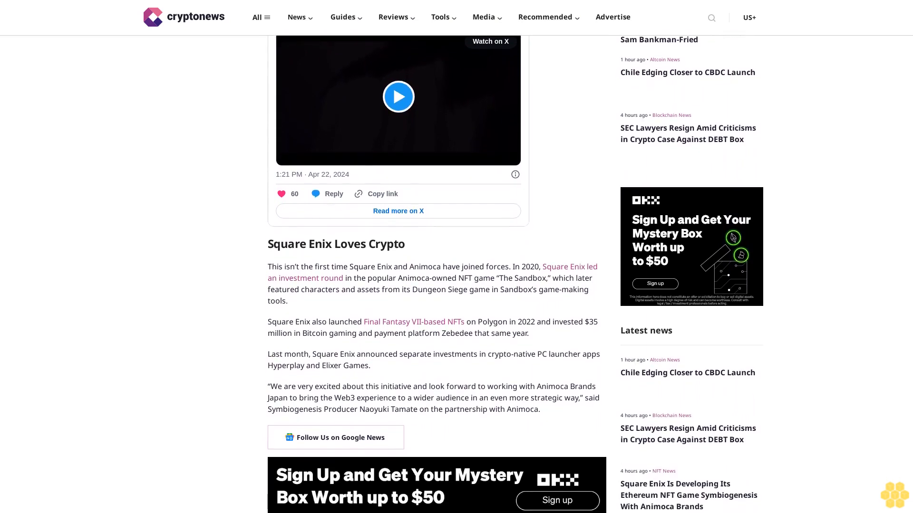
pyautogui.scroll(-3)
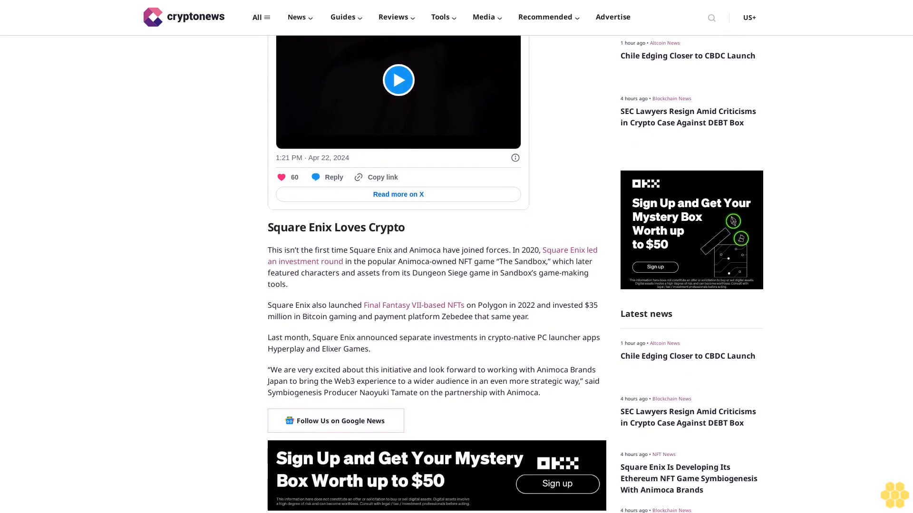